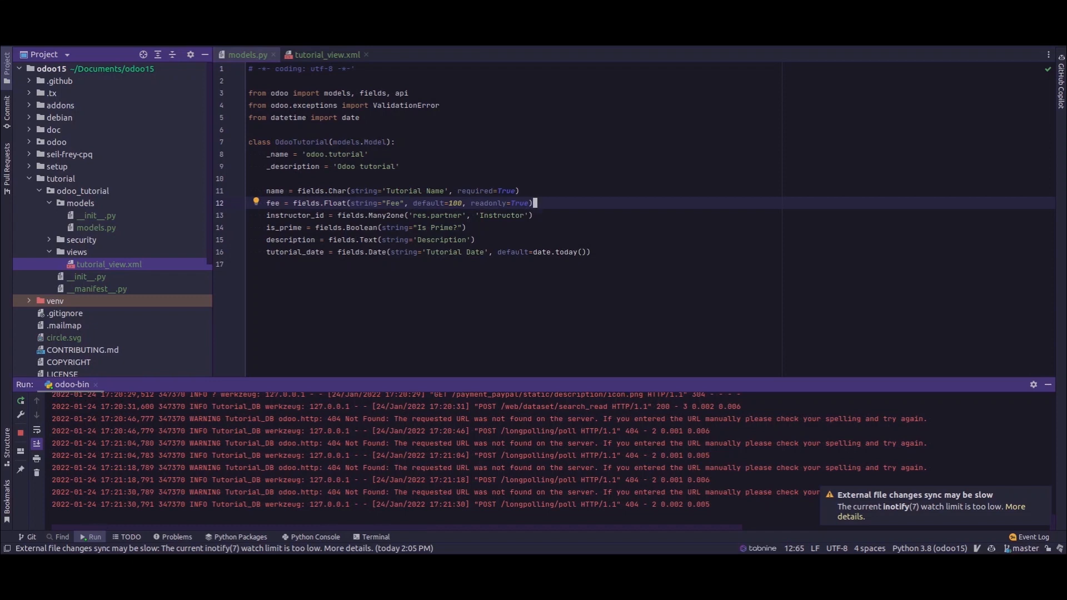
pyautogui.moveTo(86, 192)
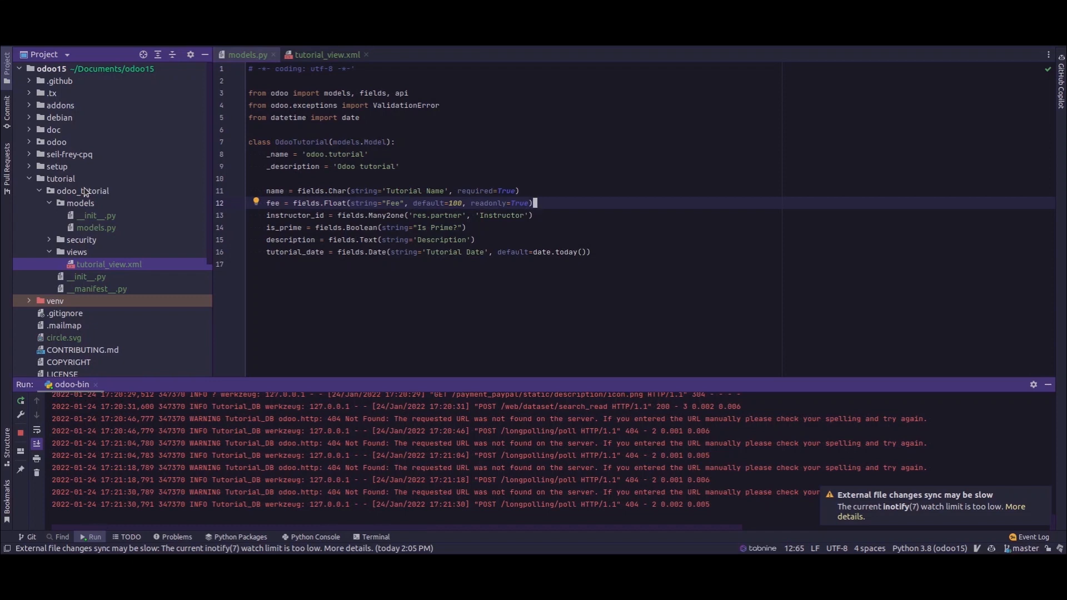
pyautogui.moveTo(84, 193)
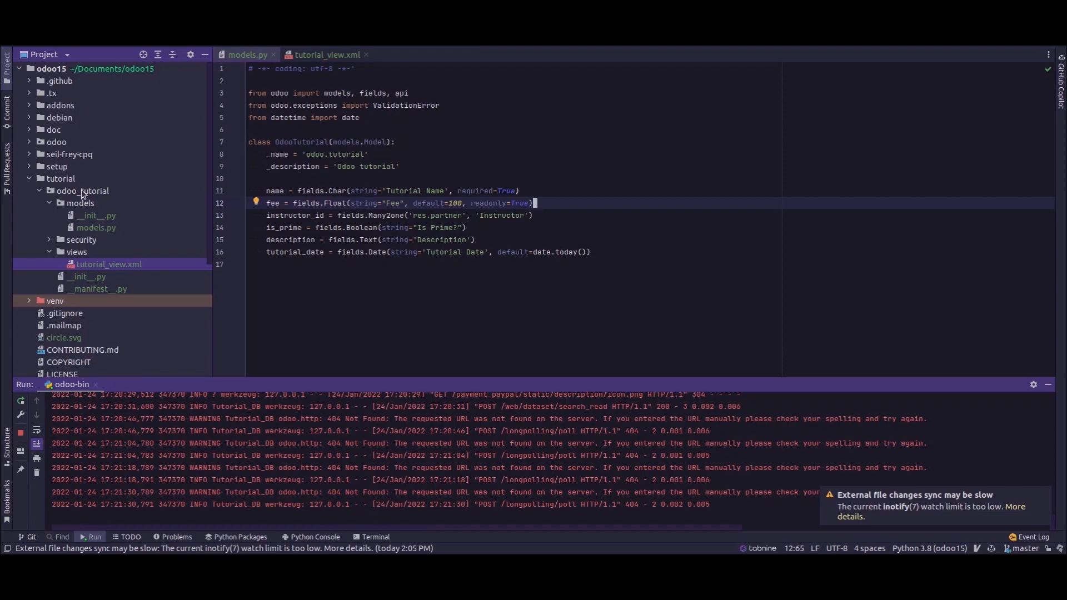
pyautogui.moveTo(343, 166)
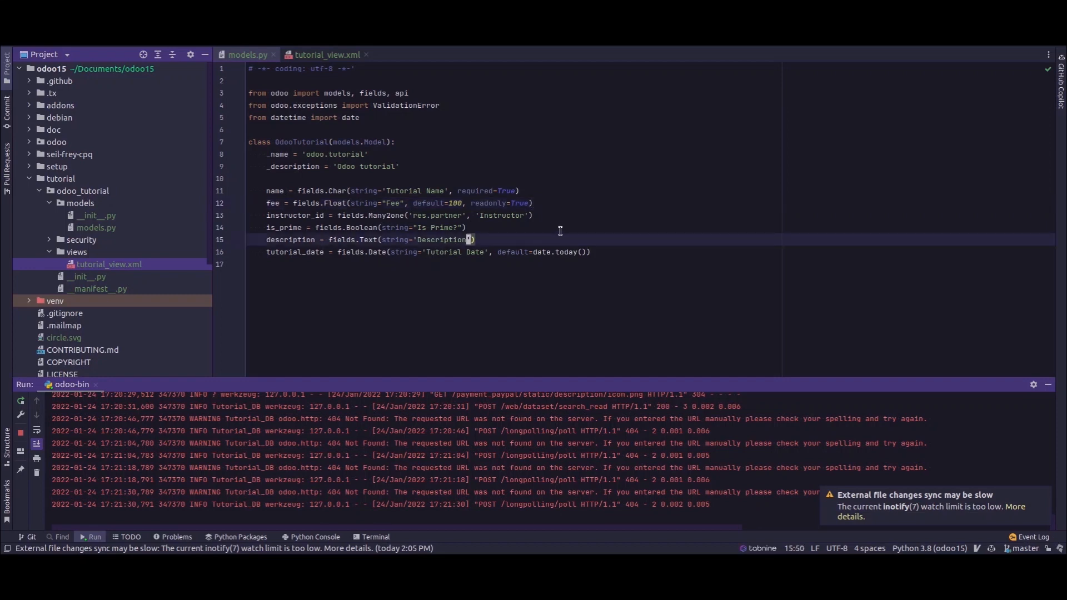
# Add translate=True to the description fields.Text definition in models.py
pyautogui.write(',')
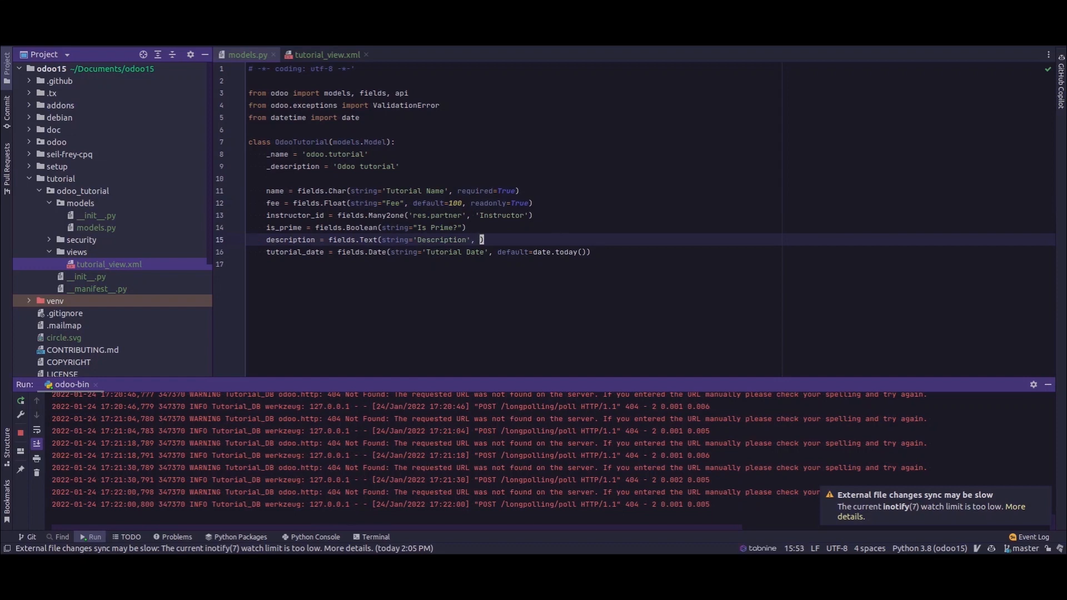
pyautogui.write('translate')
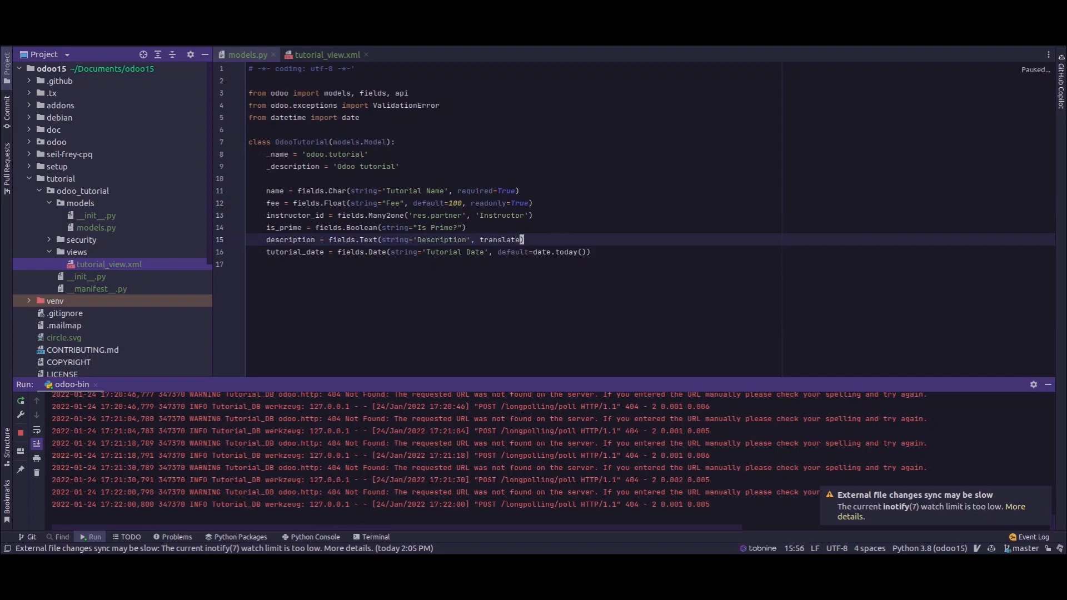
pyautogui.write('=True')
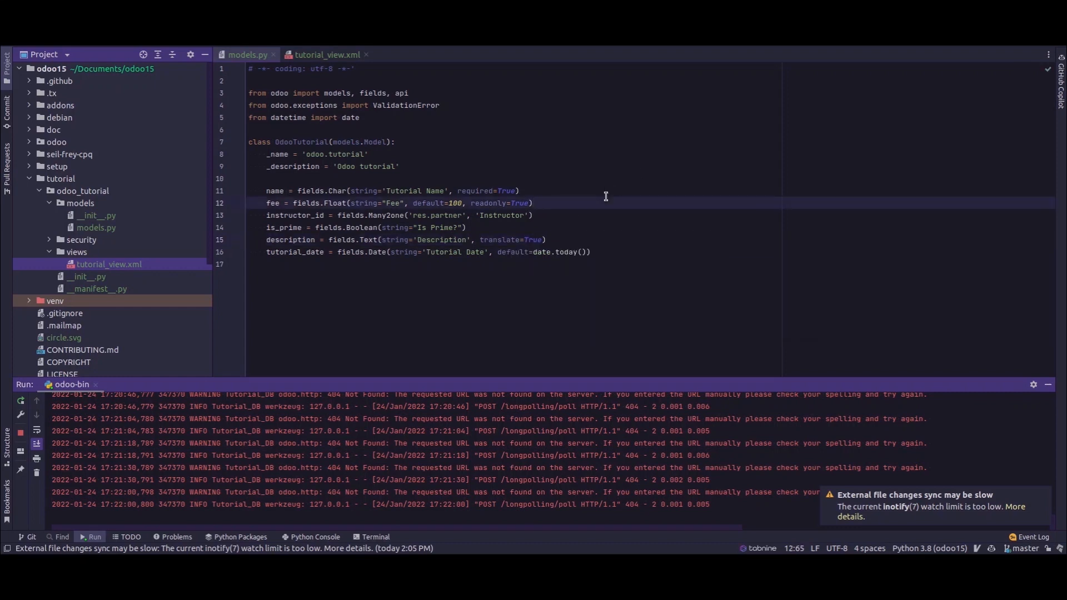
# Create and save tutorial 'Test 1' with instructor Azure Interior, description 'Good', Is Prime enabled
pyautogui.click(535, 202)
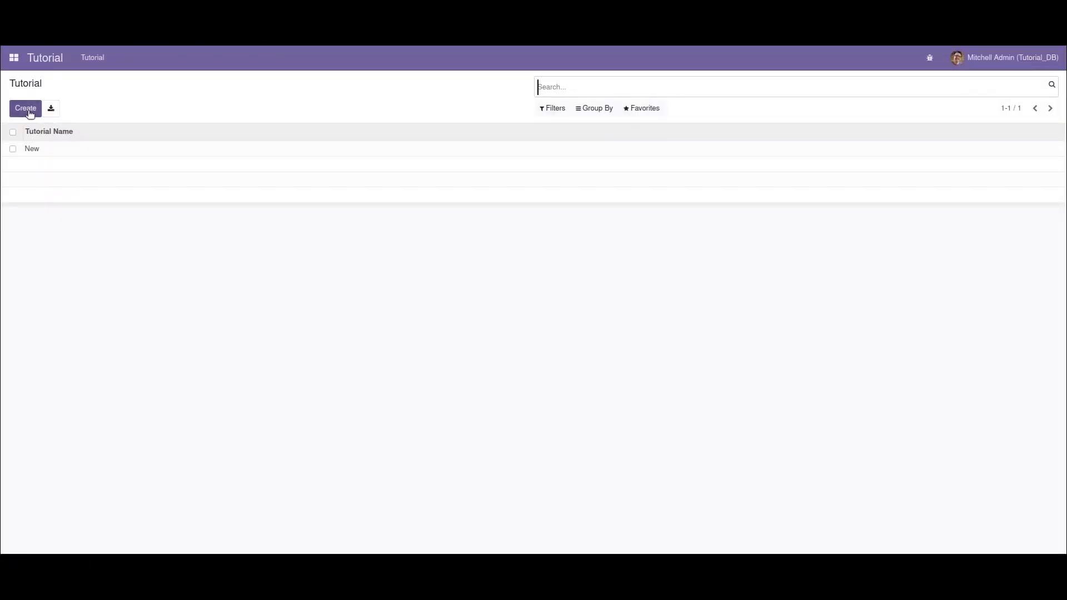
pyautogui.click(25, 108)
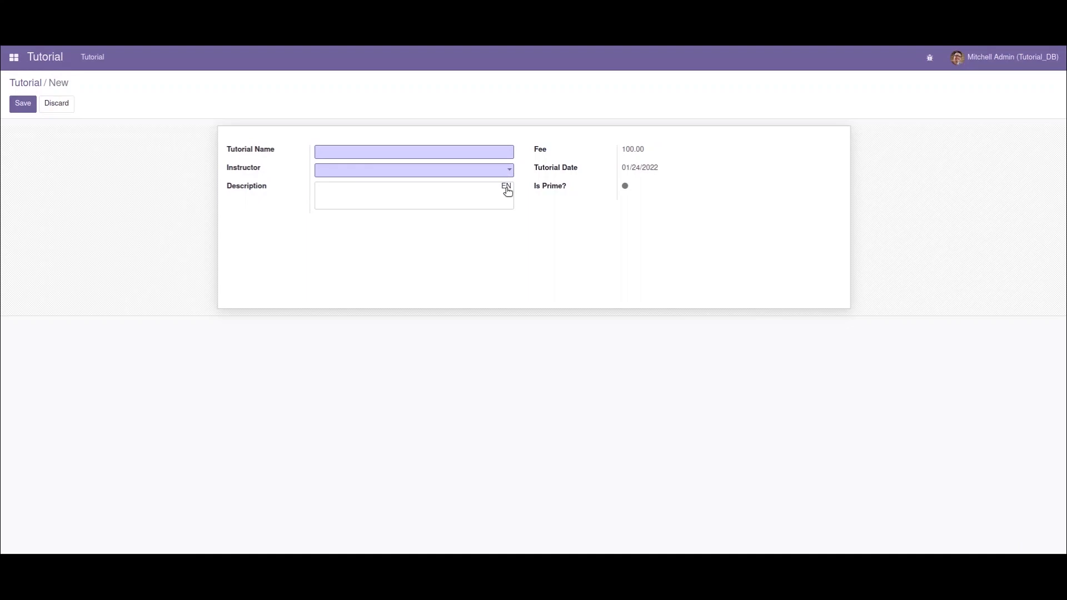
pyautogui.moveTo(327, 227)
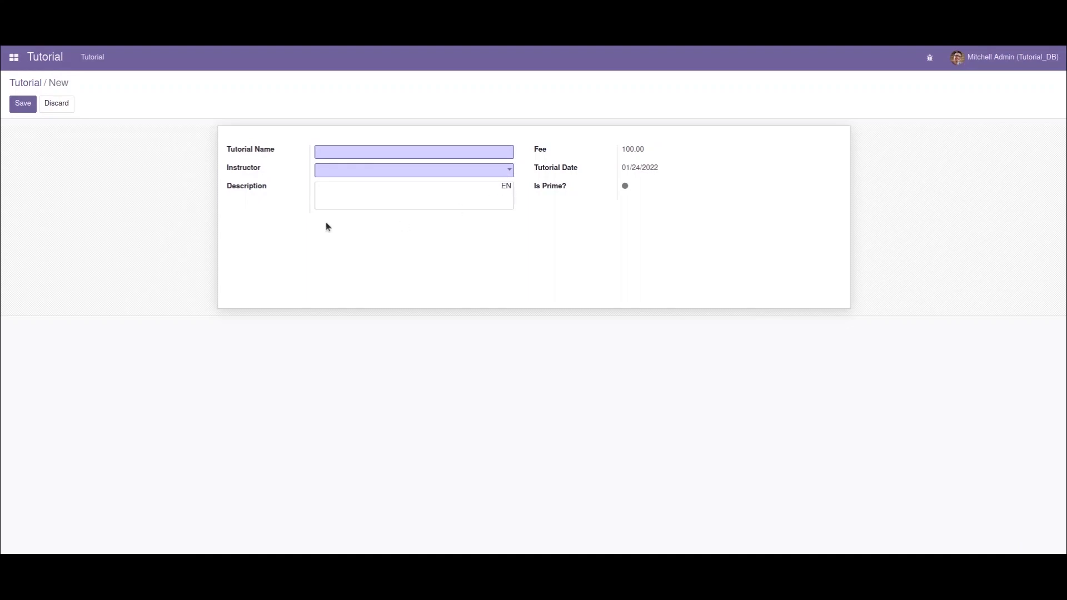
pyautogui.click(413, 152)
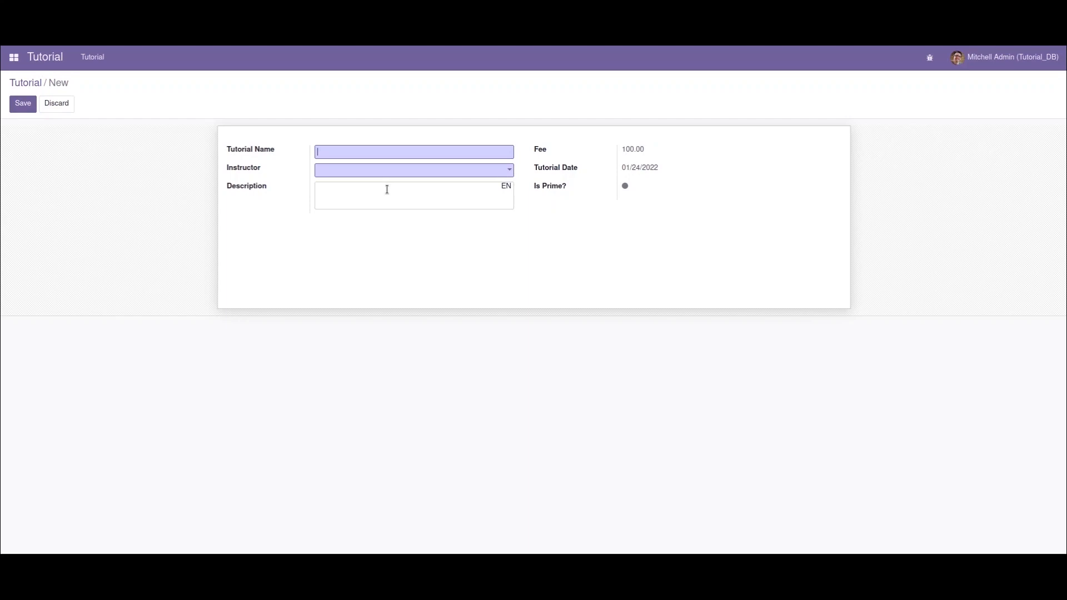
pyautogui.write('Test 1')
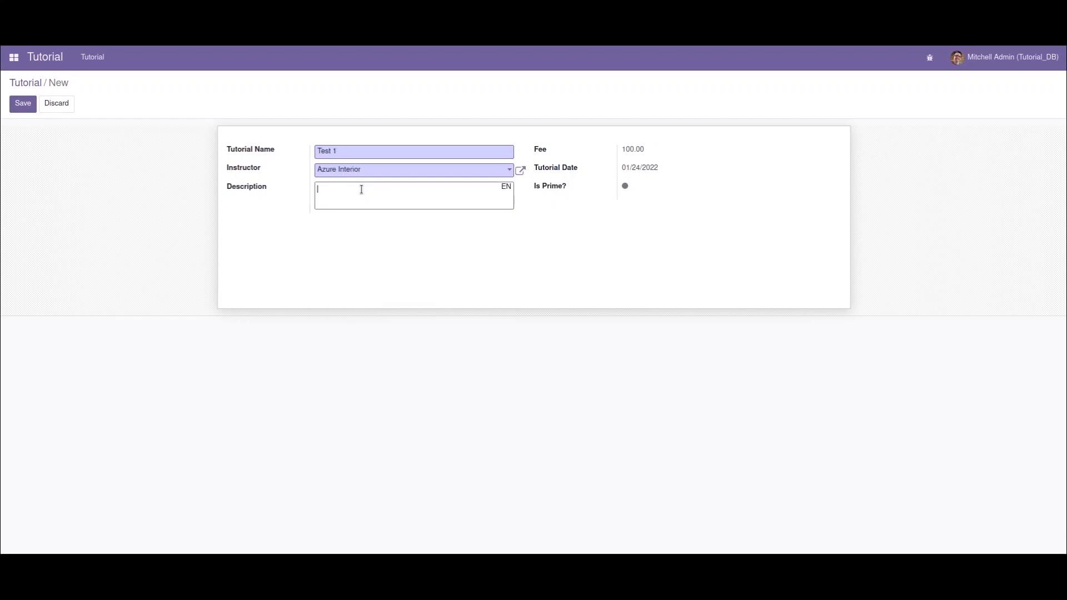
pyautogui.write('Good')
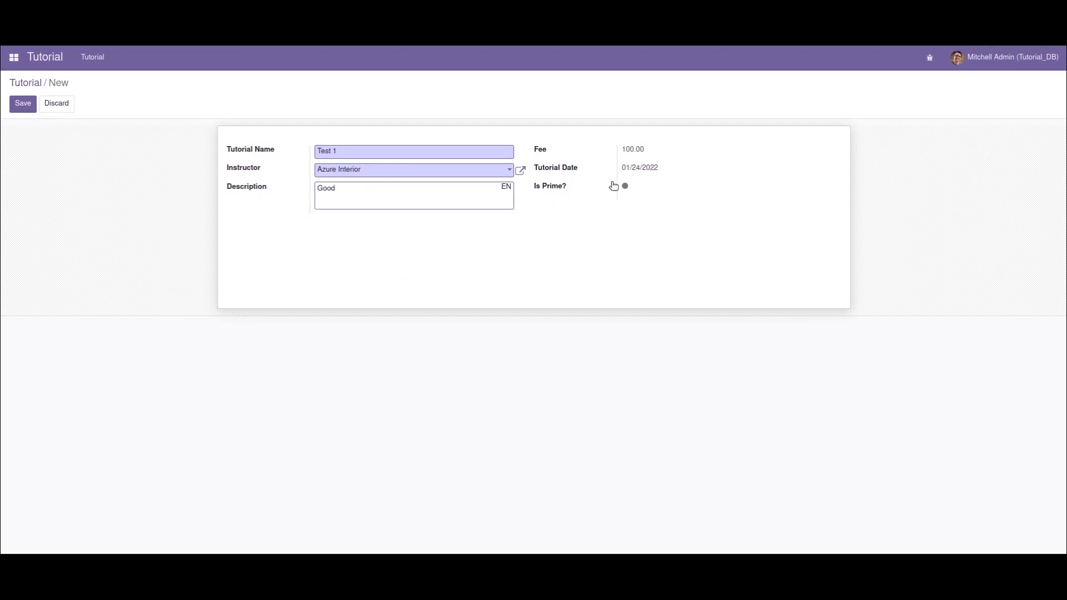
pyautogui.click(623, 186)
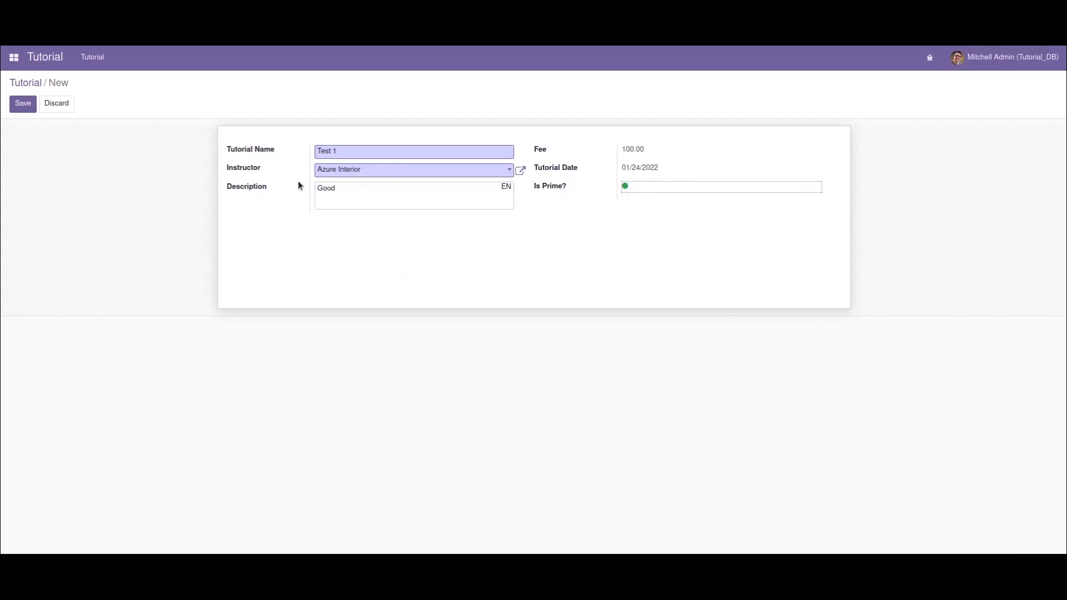
pyautogui.click(23, 102)
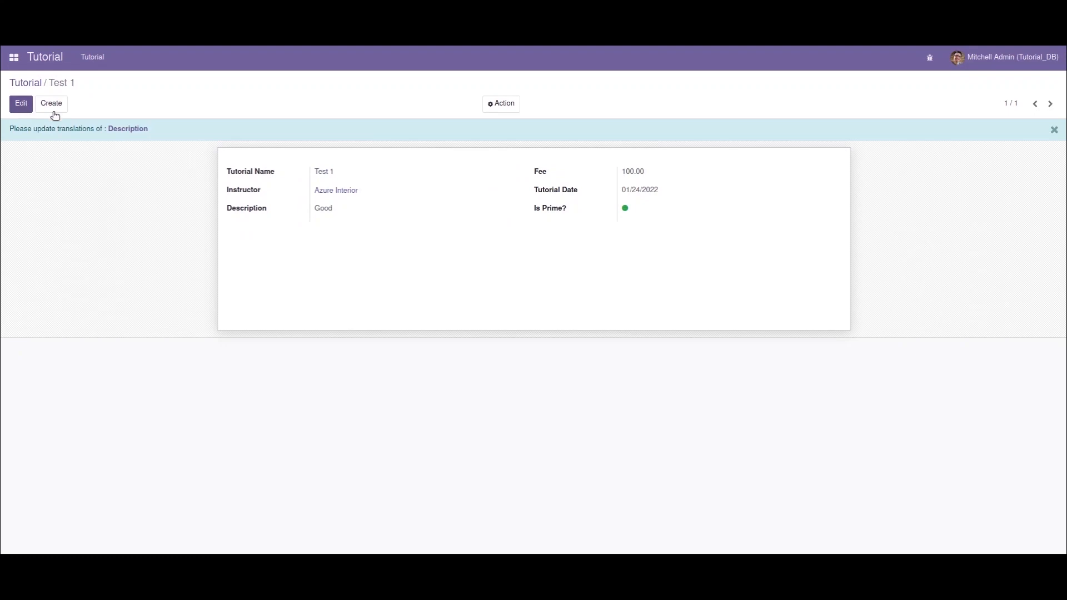
pyautogui.moveTo(46, 140)
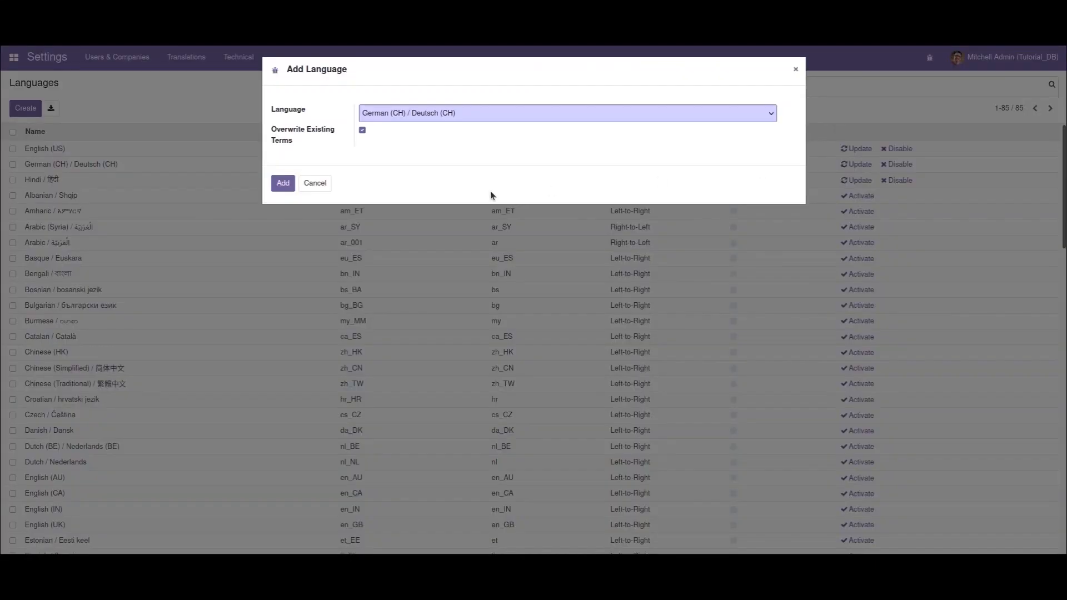
# Add the German (CH) language and switch the interface to it
pyautogui.click(282, 182)
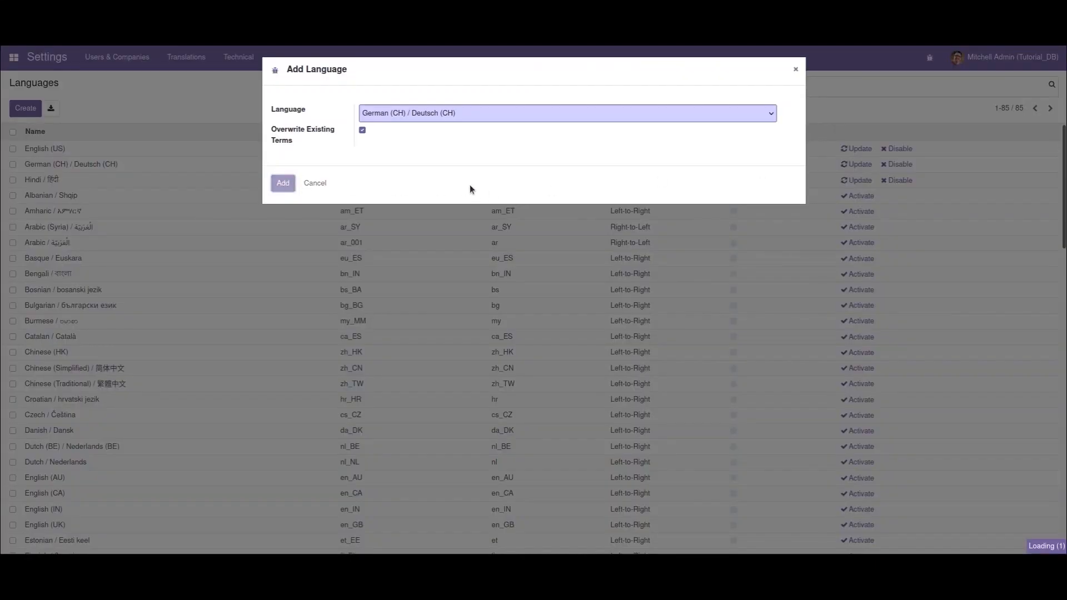
pyautogui.click(282, 182)
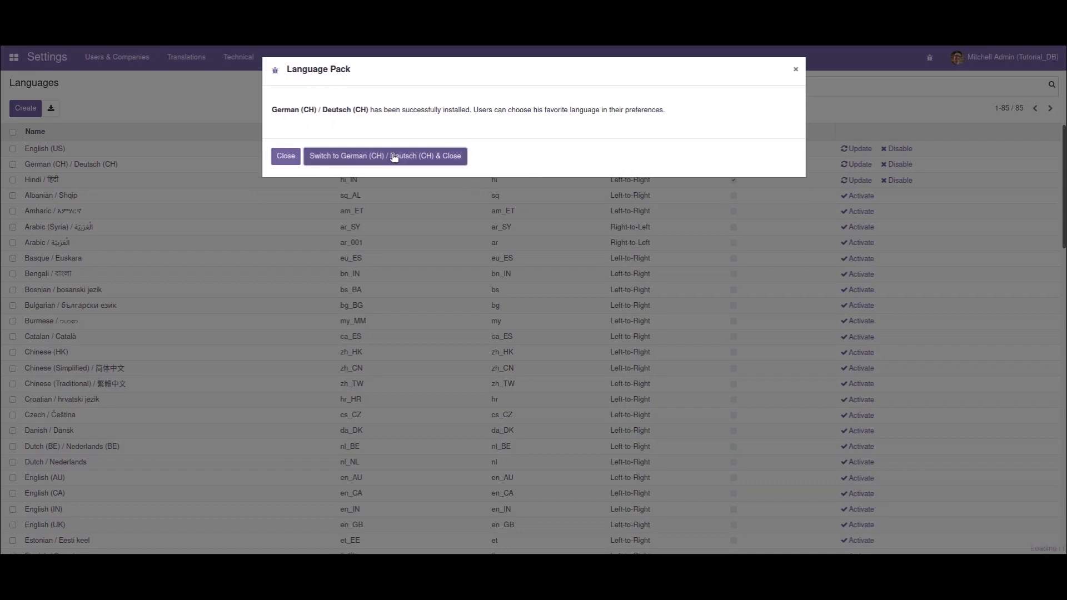
pyautogui.click(385, 156)
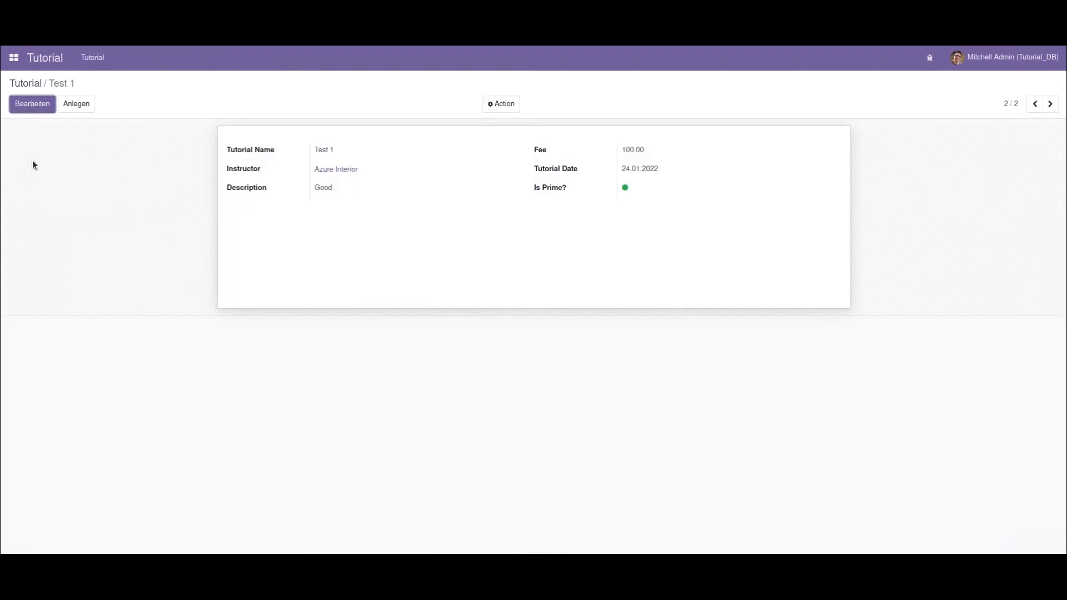
# Edit Test 1 and set the Description's English (US) translation to 'Good 1'
pyautogui.click(31, 103)
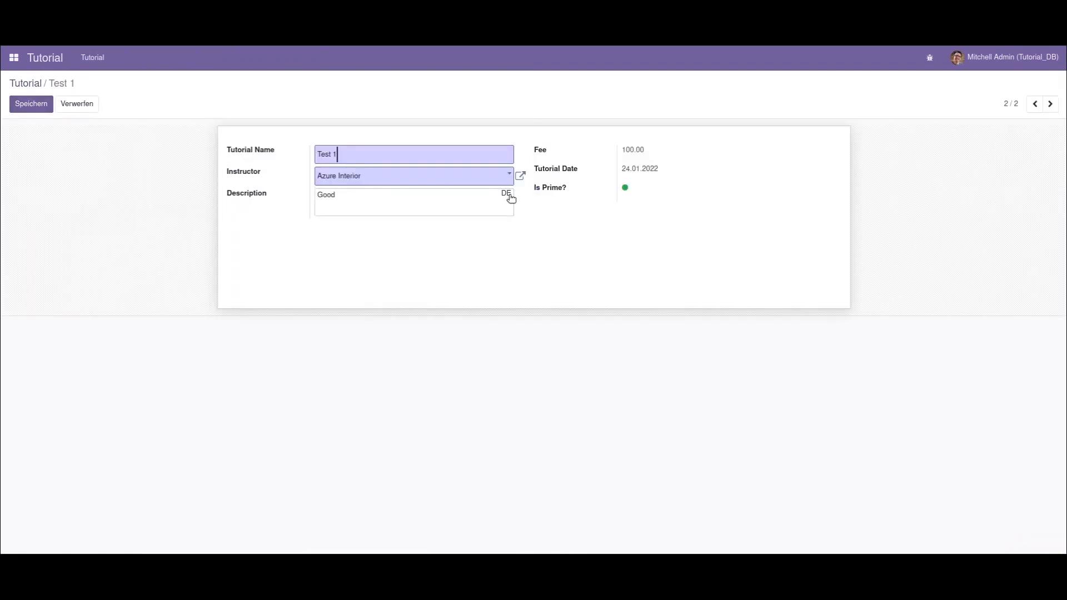
pyautogui.click(505, 194)
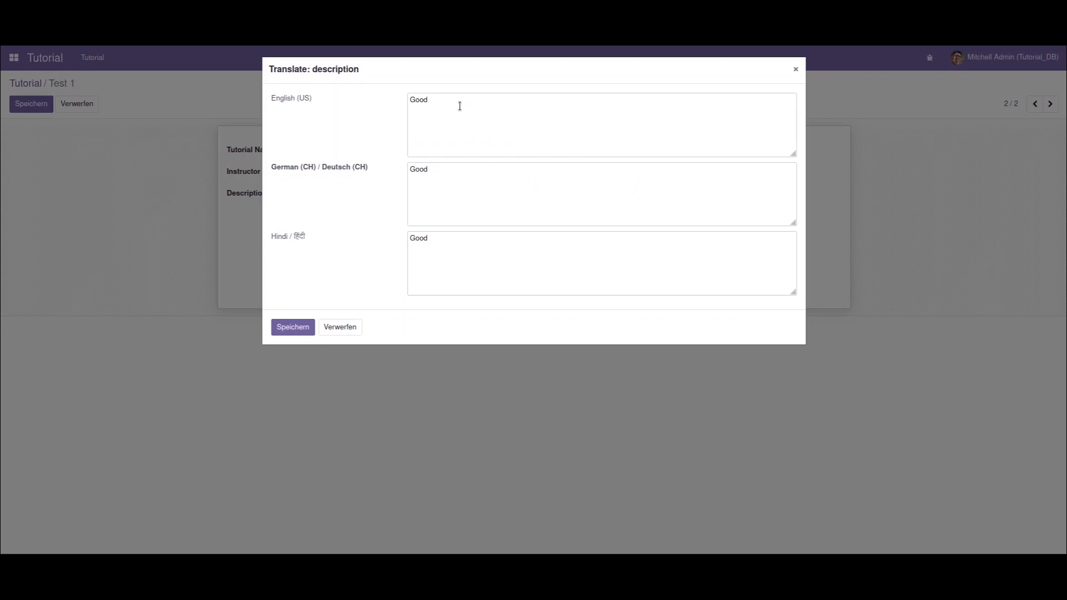
pyautogui.doubleClick(417, 99)
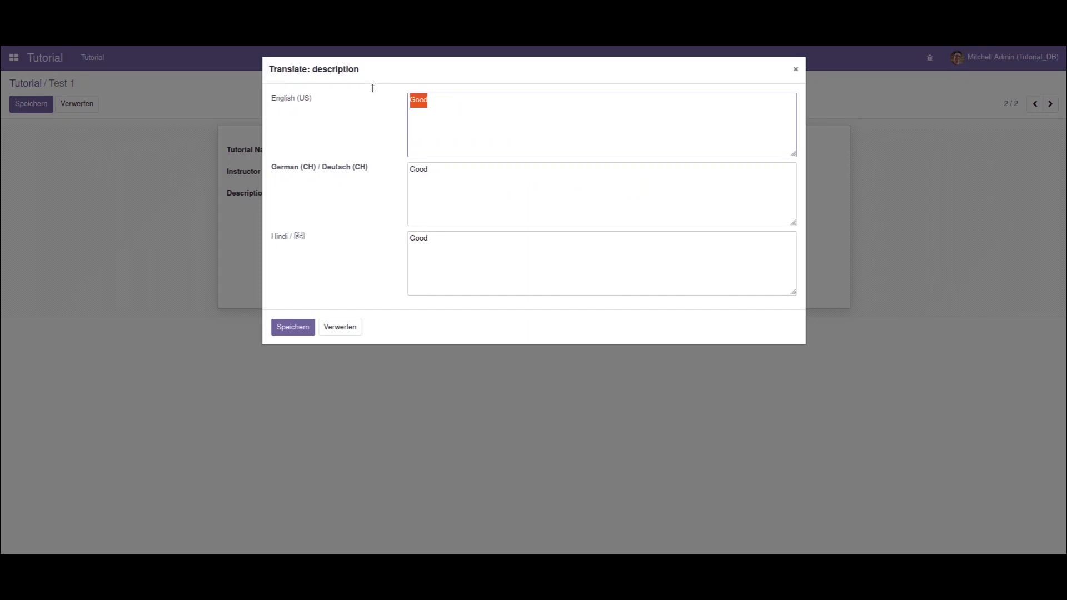
pyautogui.write('G')
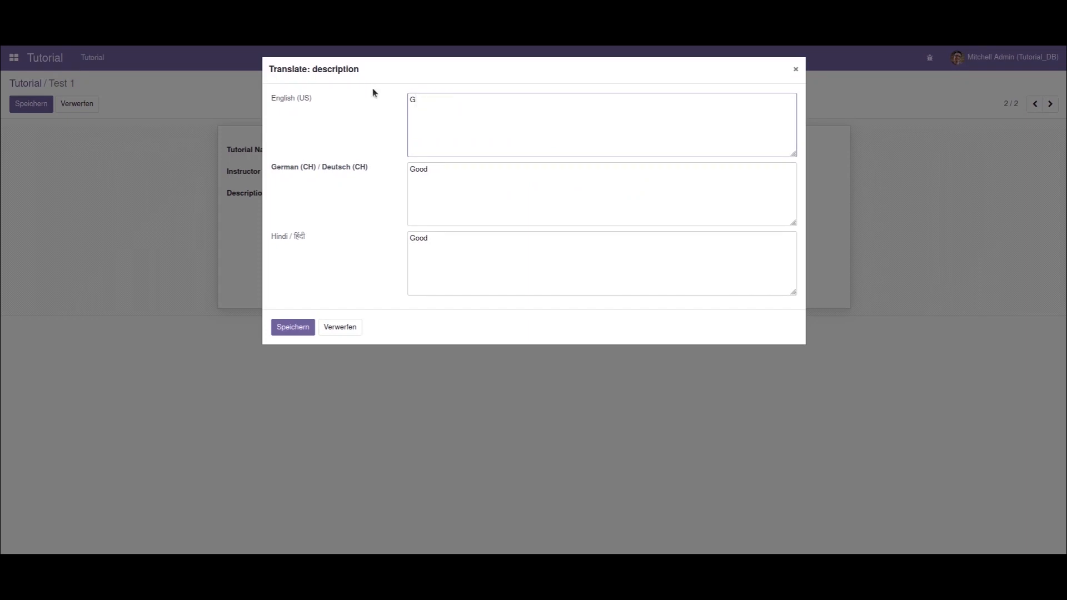
pyautogui.write('ood 1')
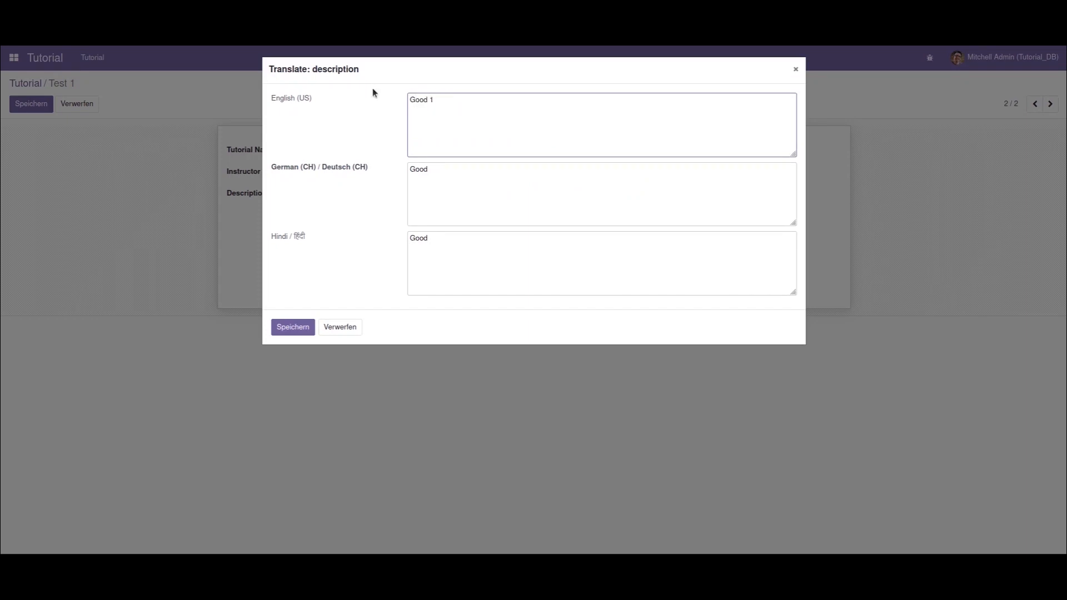
pyautogui.moveTo(362, 167)
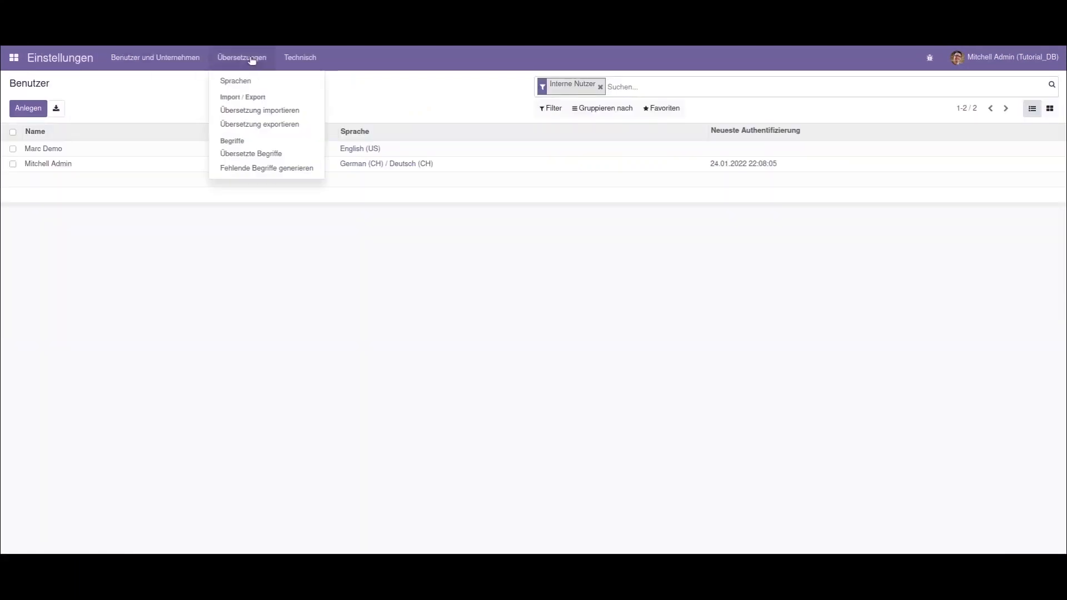
# Update English (US) in Languages and switch the interface back to it
pyautogui.click(234, 82)
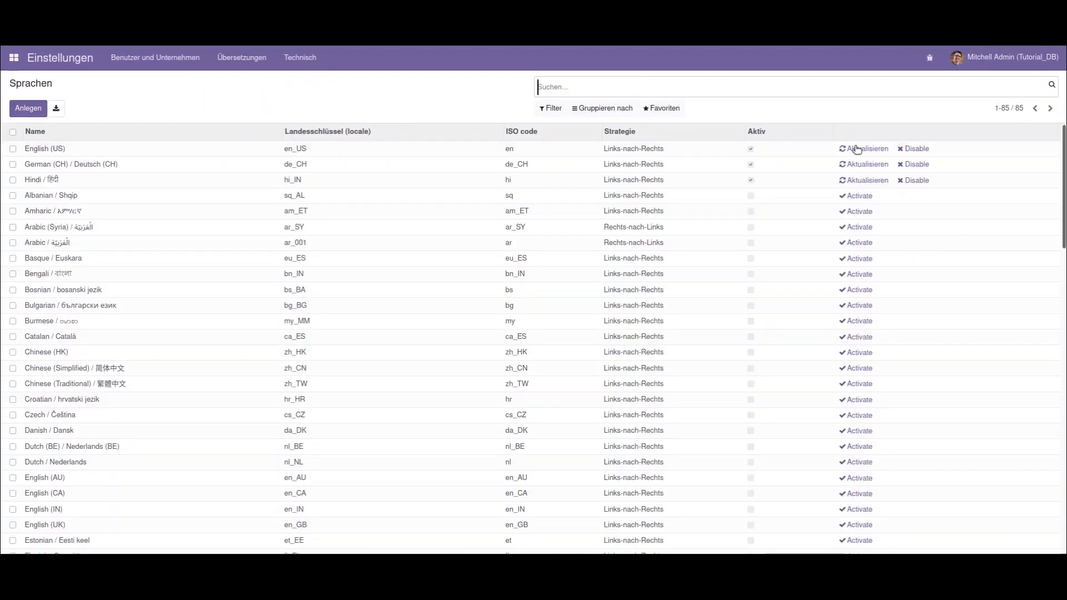
pyautogui.click(55, 108)
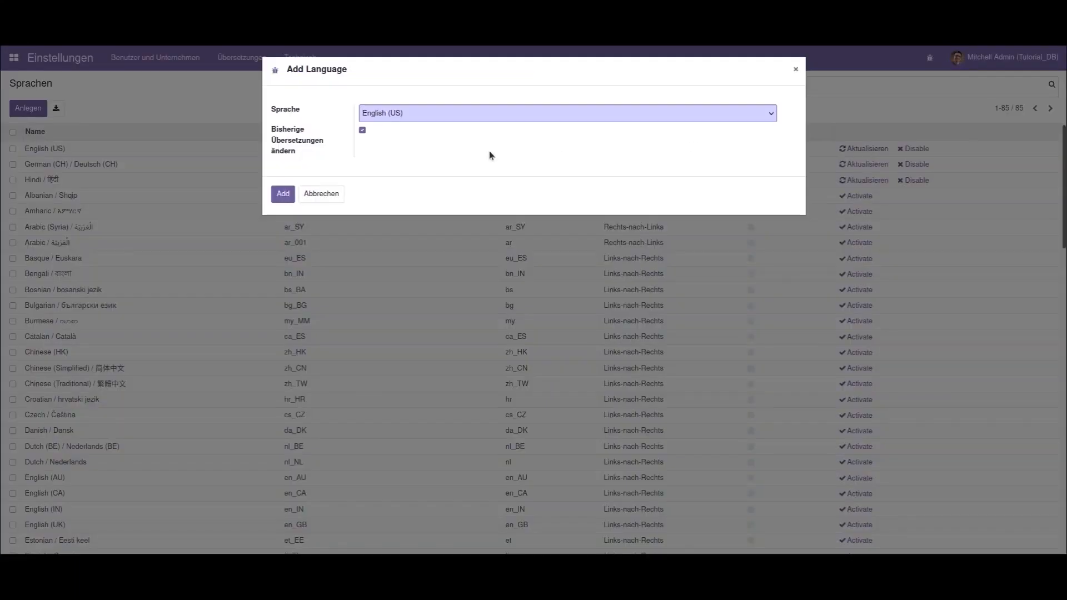
pyautogui.click(282, 194)
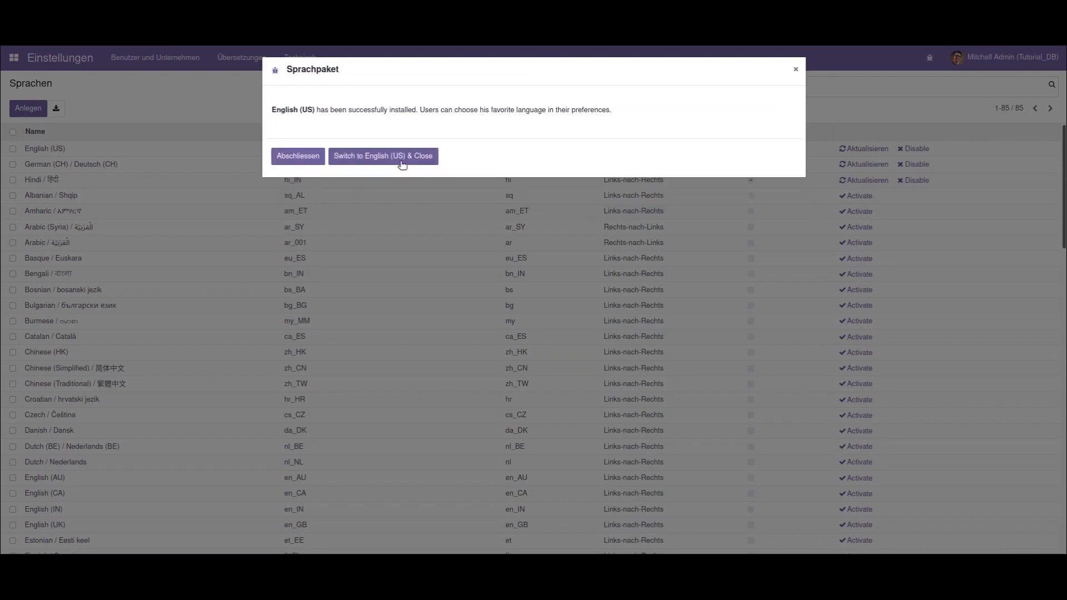
pyautogui.click(382, 156)
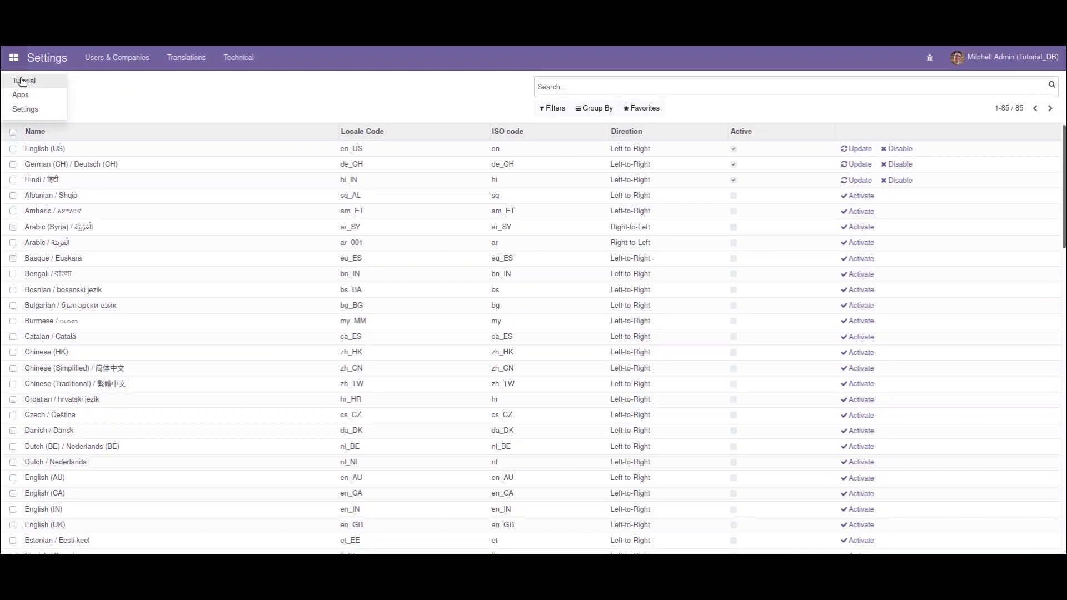
# Open the Tutorial app to view Test 1 with description 'Good 1'
pyautogui.click(23, 81)
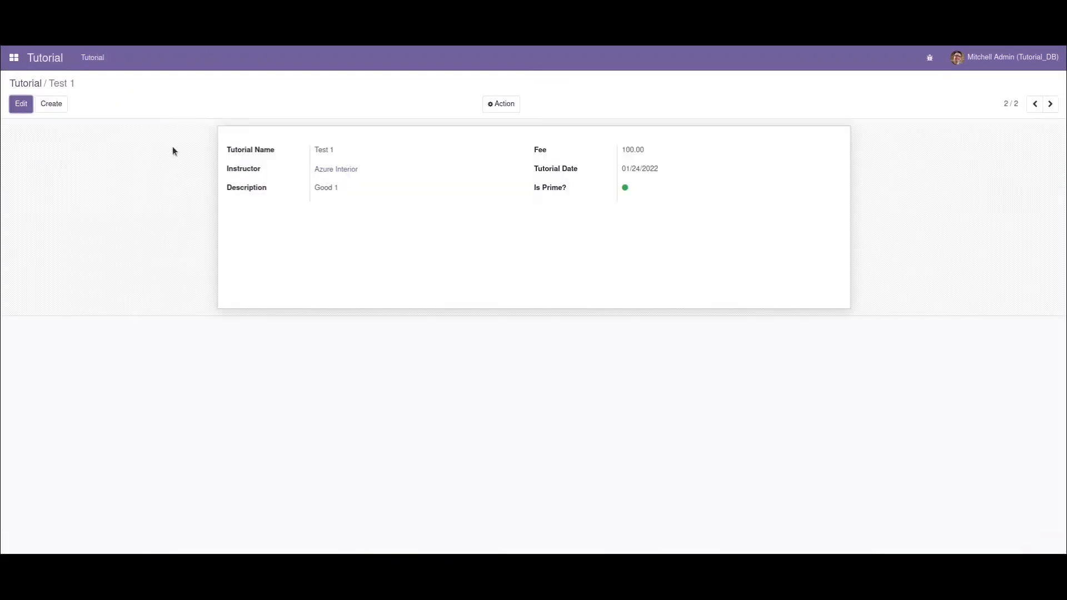
pyautogui.moveTo(328, 196)
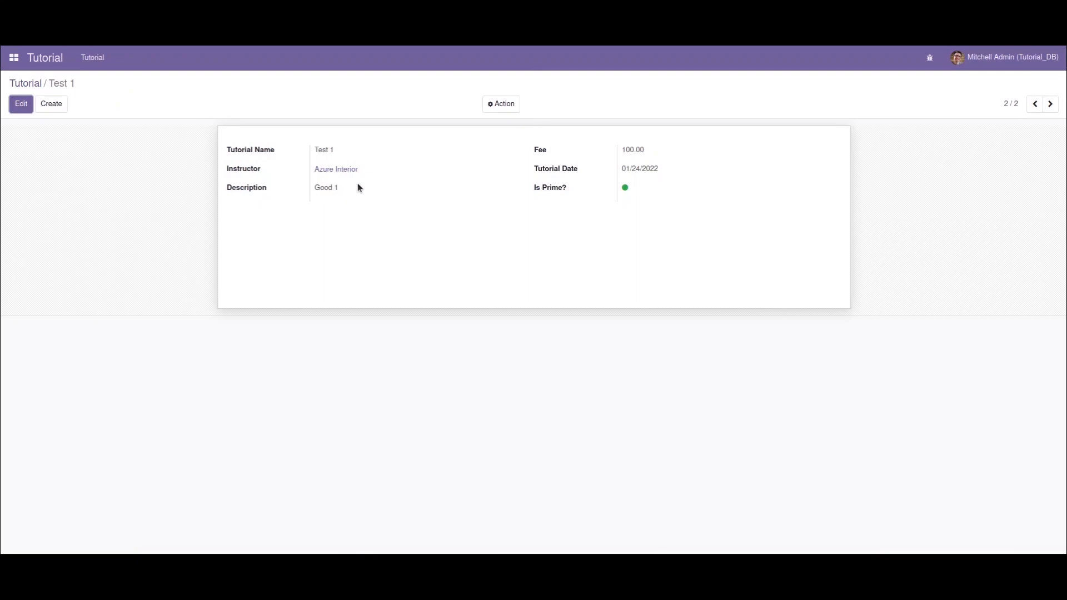
pyautogui.moveTo(360, 186)
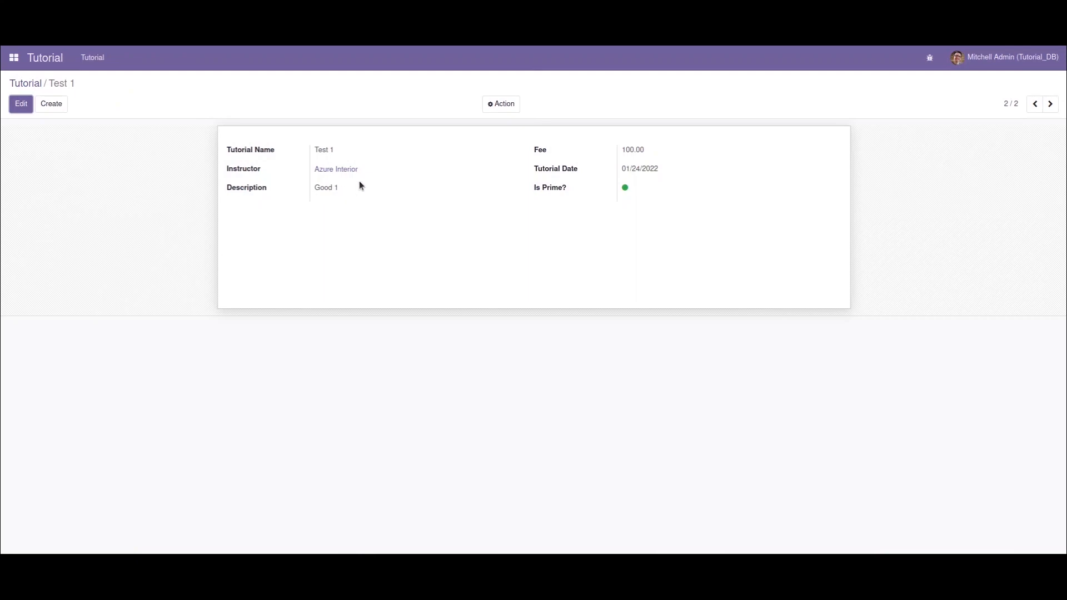